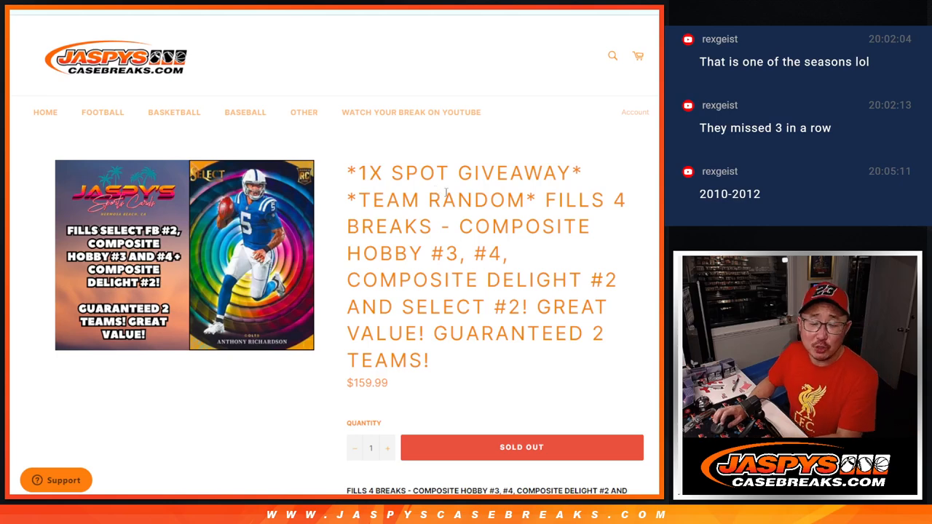
- Highlight part of the listing title and review the 20-spot description and team table below
{"action": "double_click", "coordinate": [437, 201]}
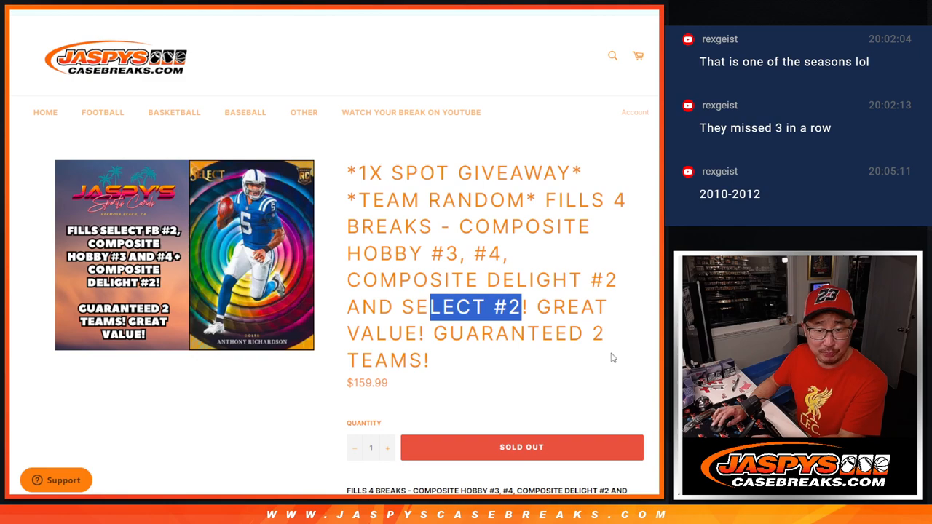
{"action": "scroll", "scroll_direction": "down", "scroll_amount": 3}
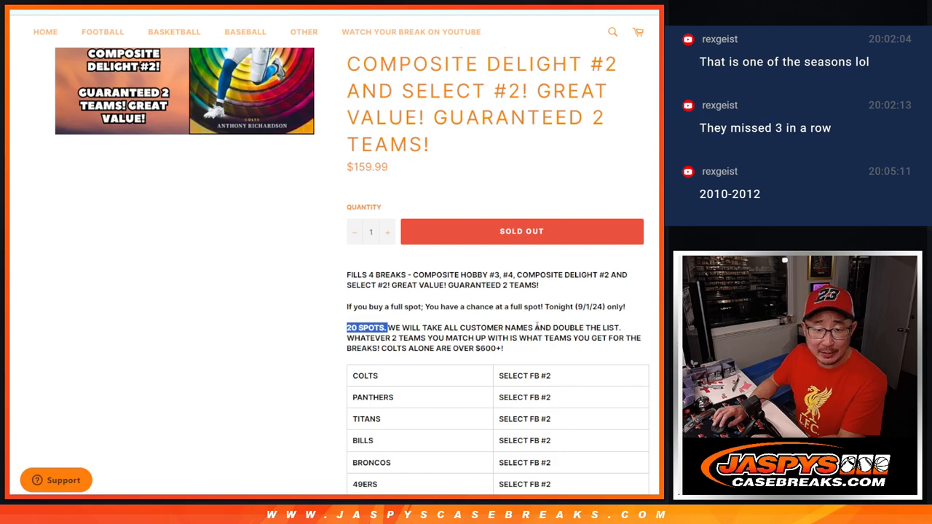
{"action": "scroll", "scroll_direction": "down", "scroll_amount": 3}
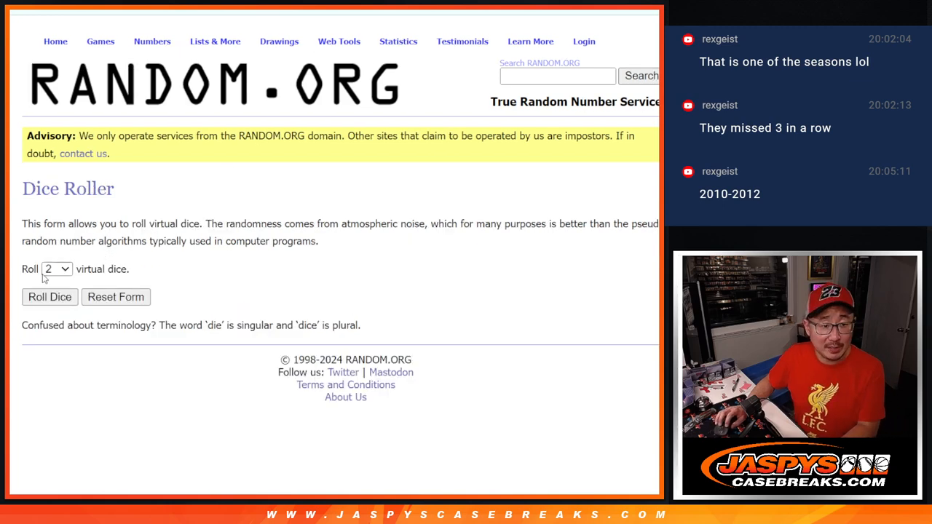
{"action": "left_click", "coordinate": [49, 297]}
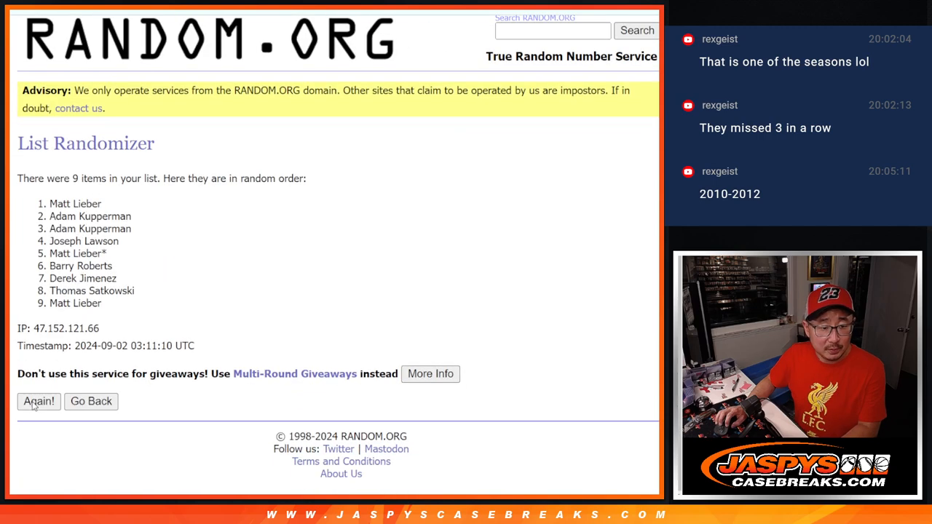
{"action": "left_click", "coordinate": [38, 402]}
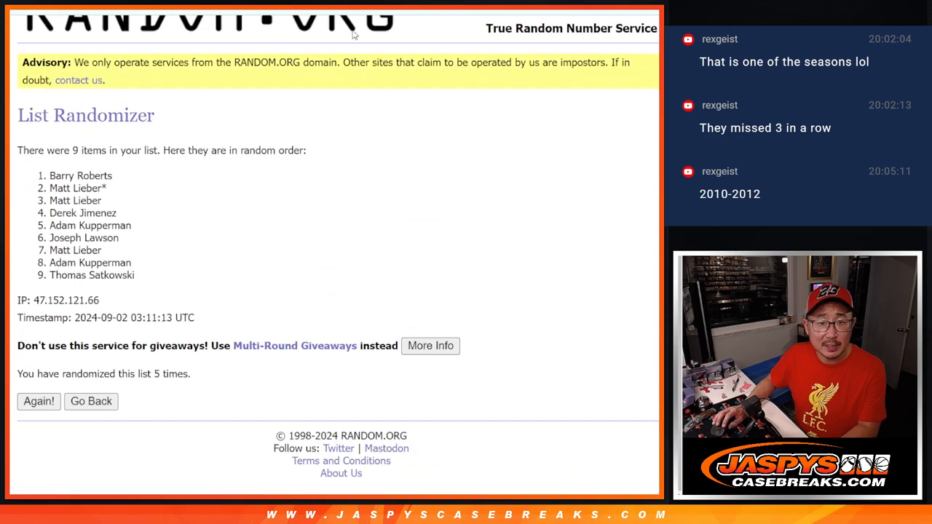
{"action": "left_click", "coordinate": [38, 401]}
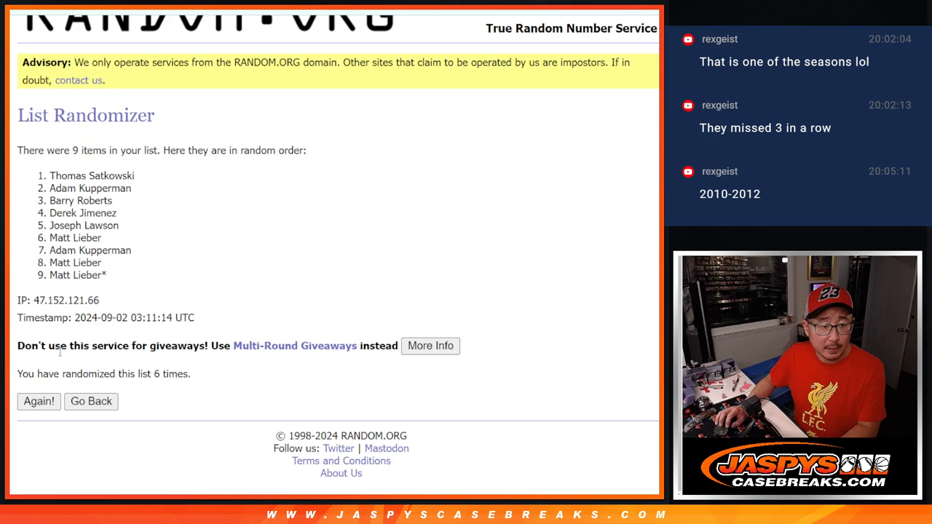
{"action": "left_click", "coordinate": [38, 401]}
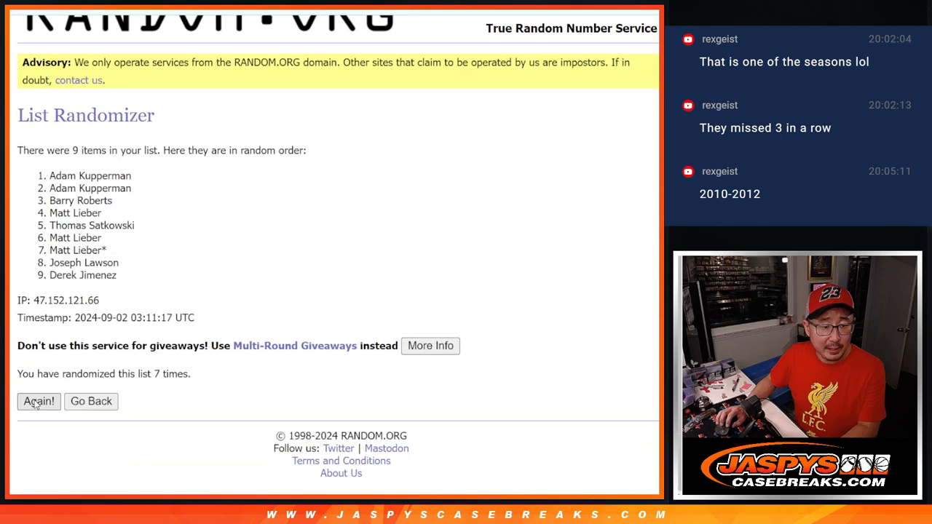
{"action": "left_click", "coordinate": [38, 402]}
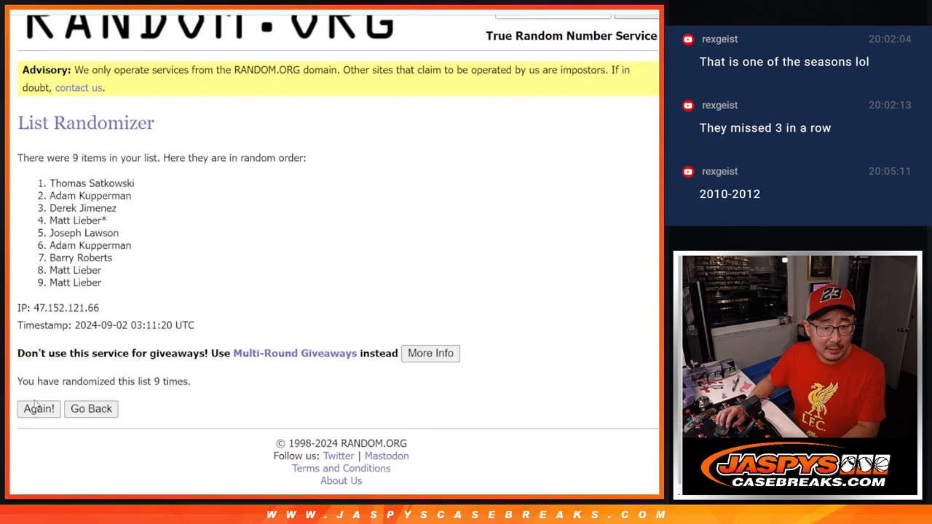
{"action": "left_click", "coordinate": [38, 408]}
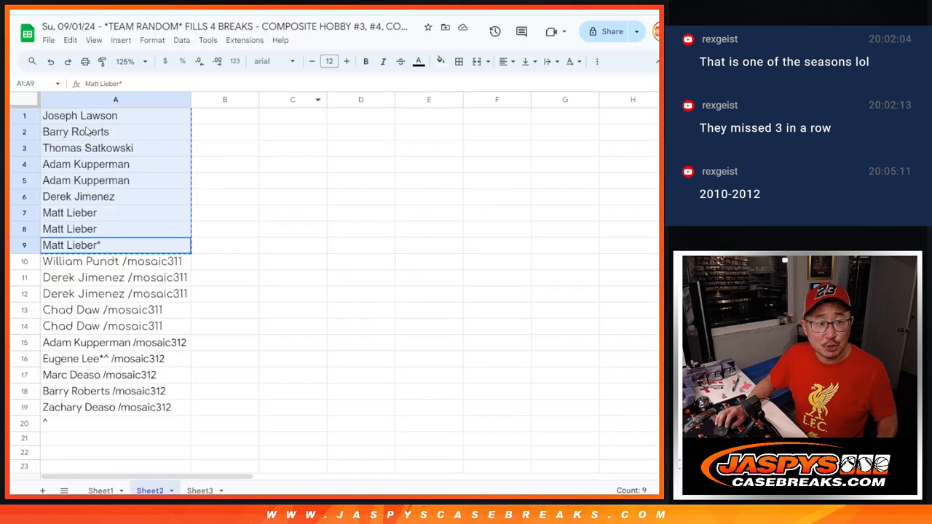
- Select the customer names in column A to double the list to 40, then move to the teams-and-breaks sheet
{"action": "left_click", "coordinate": [115, 422]}
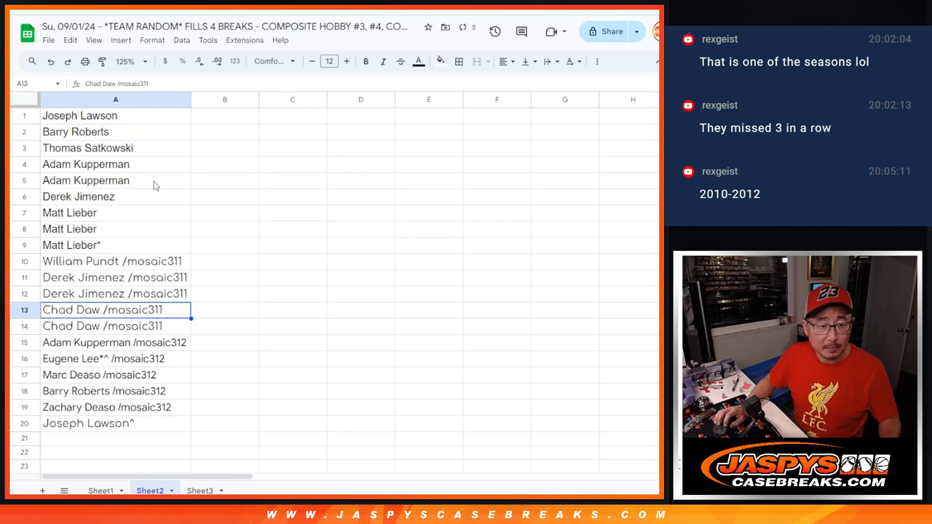
{"action": "left_click_drag", "start_coordinate": [115, 115], "coordinate": [115, 422]}
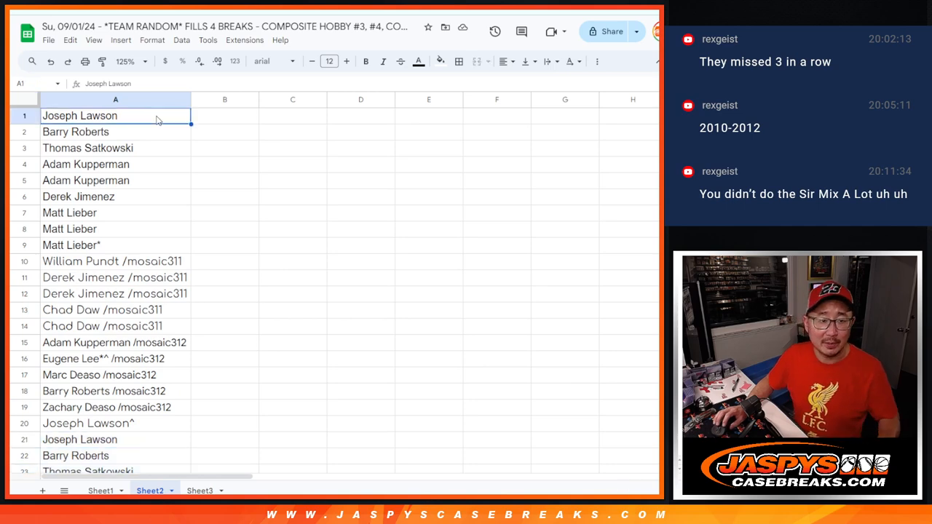
{"action": "scroll", "scroll_direction": "down", "scroll_amount": 3}
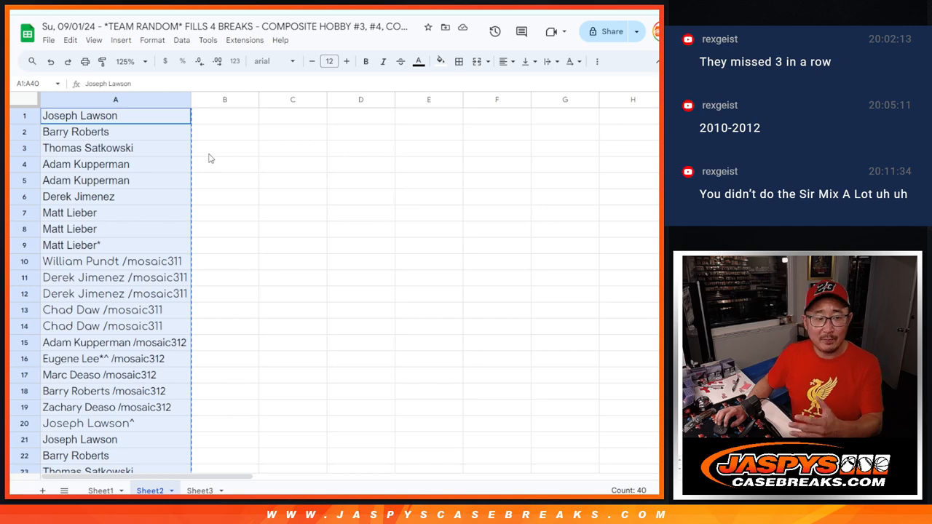
{"action": "scroll", "scroll_direction": "down", "scroll_amount": 3}
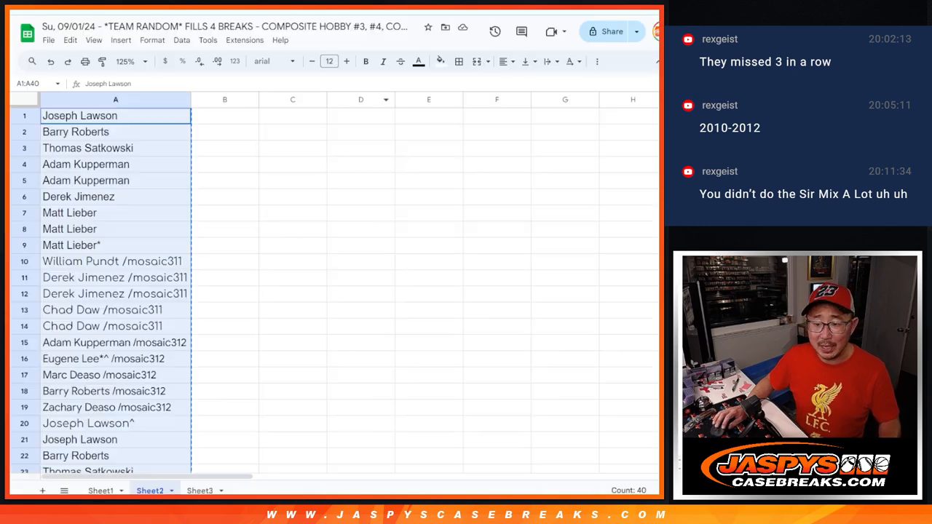
{"action": "left_click", "coordinate": [199, 490]}
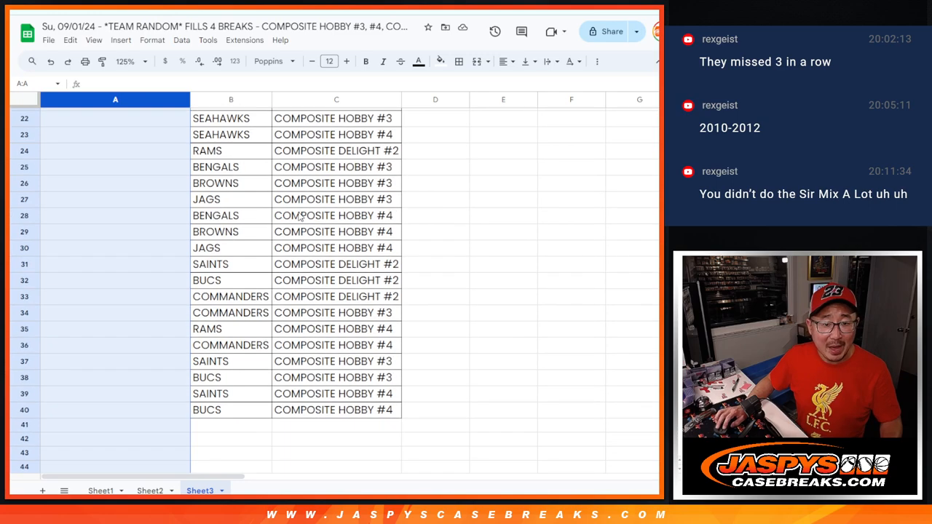
- Review Sheet3's teams with their Composite Hobby and Composite Delight breaks
{"action": "scroll", "scroll_direction": "up", "scroll_amount": 3}
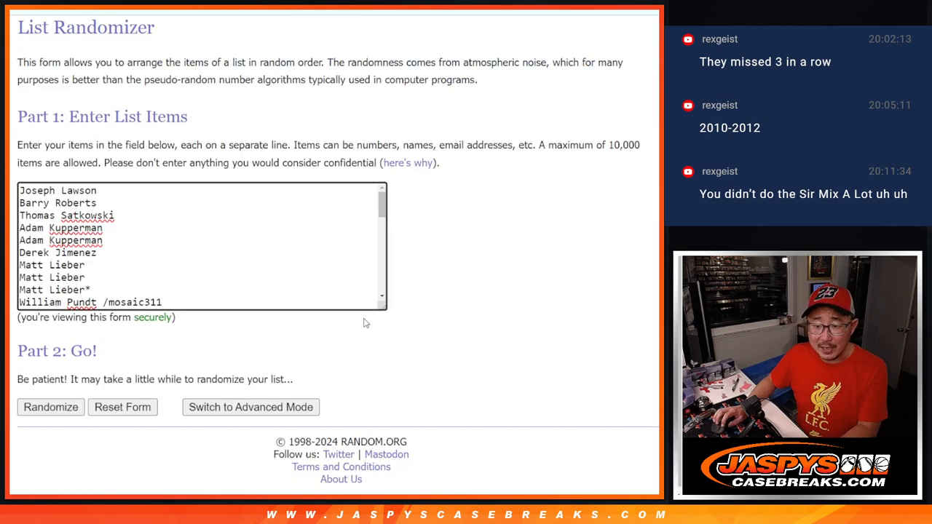
- Randomize the 40 customer names repeatedly and review the final shuffled order
{"action": "left_click", "coordinate": [49, 408]}
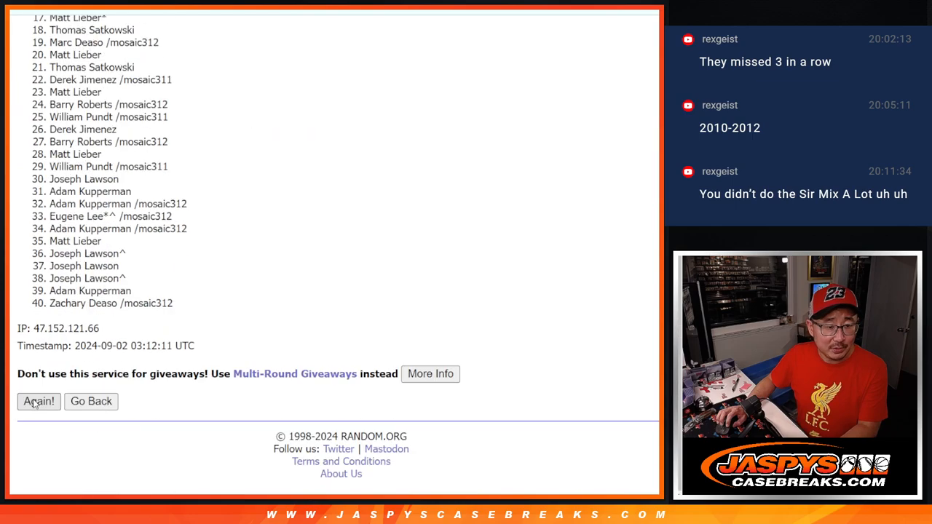
{"action": "left_click", "coordinate": [38, 402]}
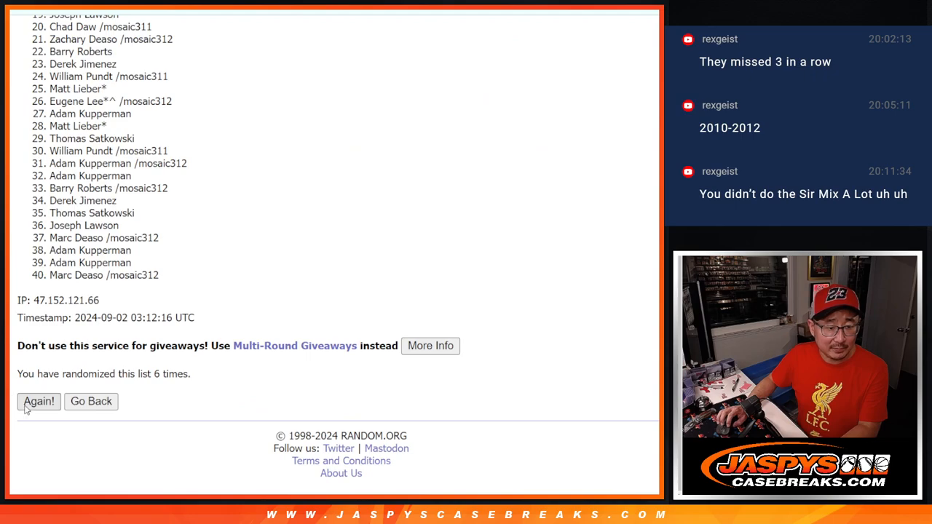
{"action": "left_click", "coordinate": [37, 402]}
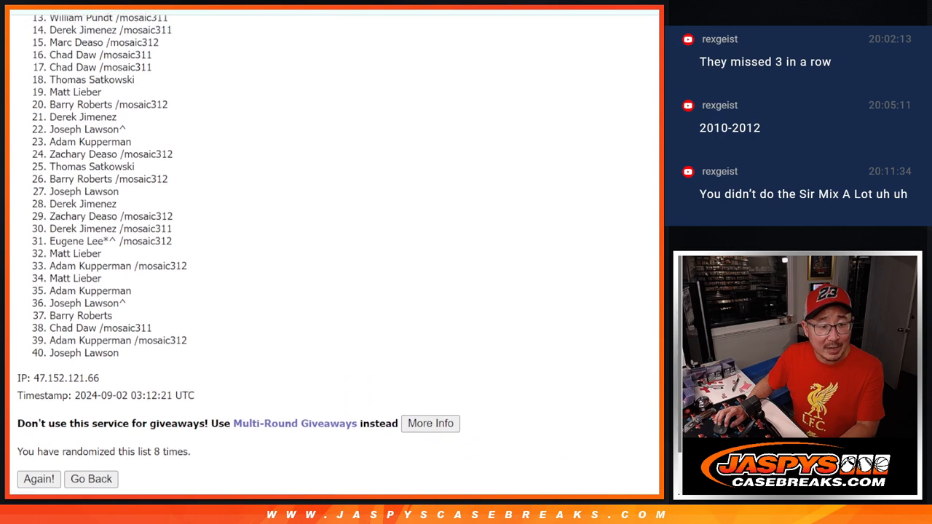
{"action": "scroll", "scroll_direction": "down", "scroll_amount": 3}
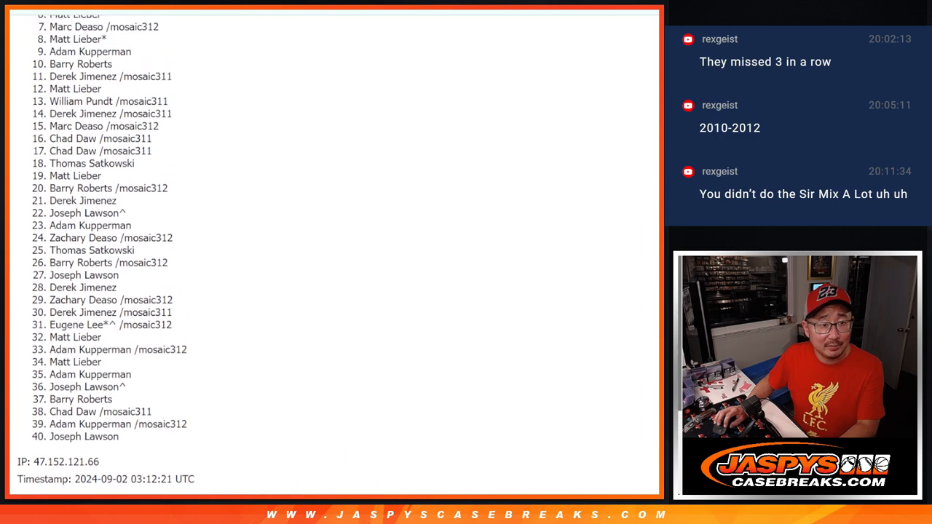
{"action": "scroll", "scroll_direction": "down", "scroll_amount": 3}
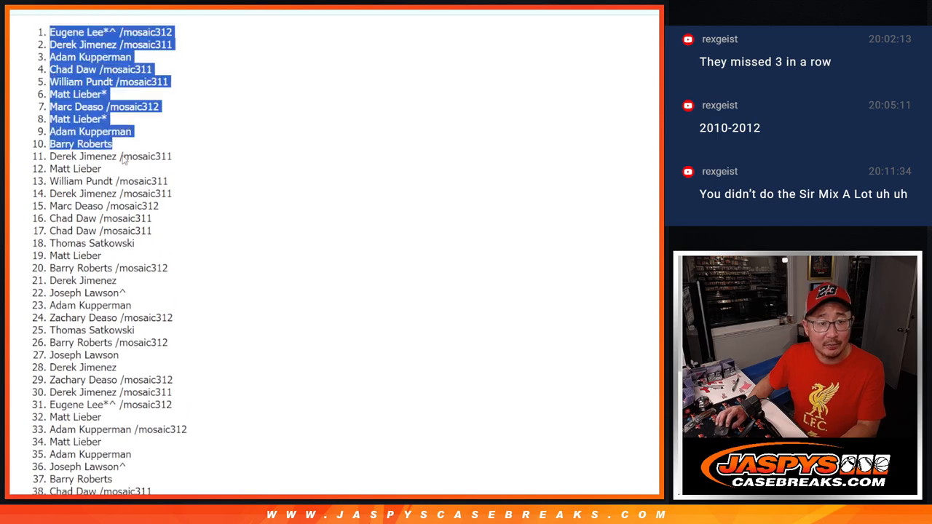
{"action": "scroll", "scroll_direction": "down", "scroll_amount": 3}
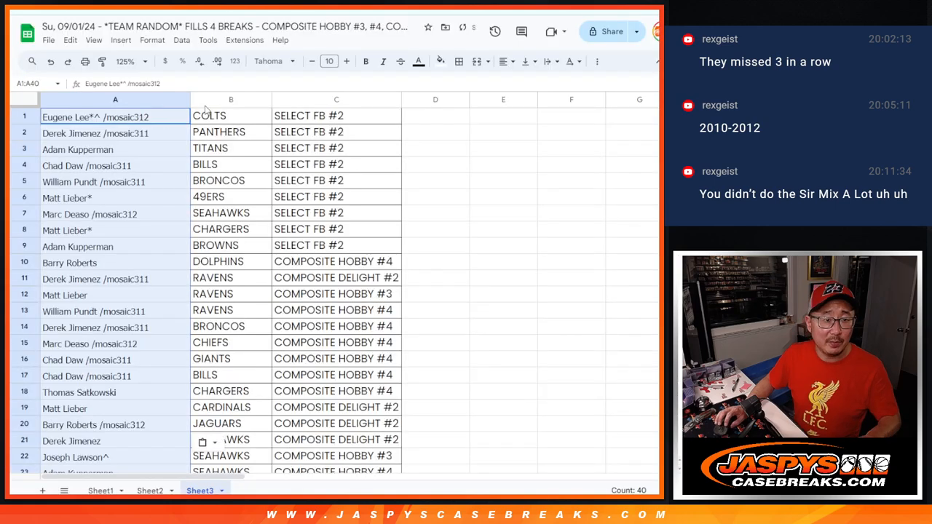
- Zoom the sheet to 150% and select the nine SELECT FB #2 rows A1:C9
{"action": "left_click", "coordinate": [329, 61]}
{"action": "type", "text": "12"}
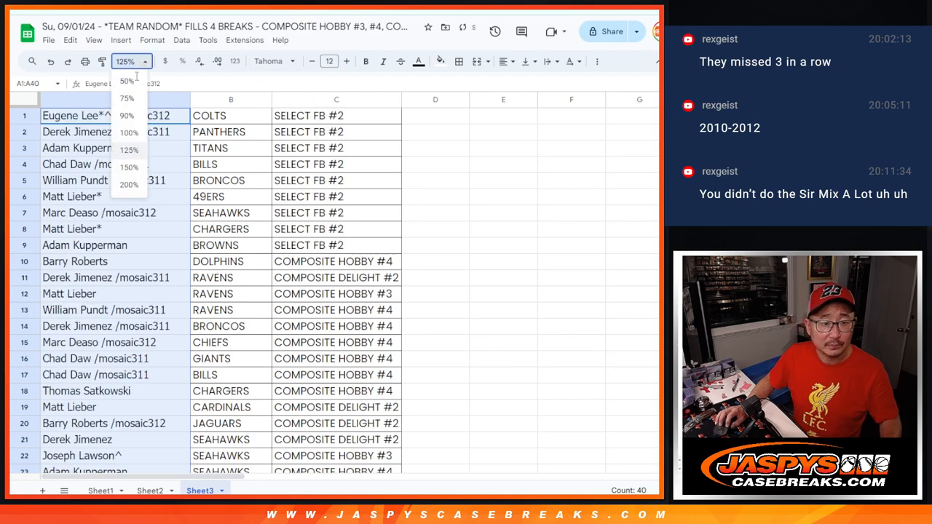
{"action": "left_click", "coordinate": [128, 166]}
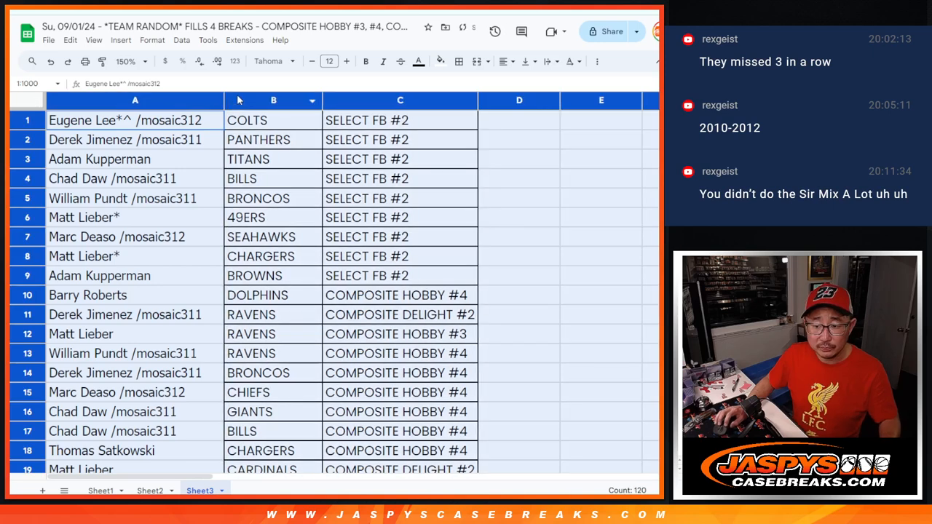
{"action": "left_click_drag", "start_coordinate": [134, 120], "coordinate": [399, 276]}
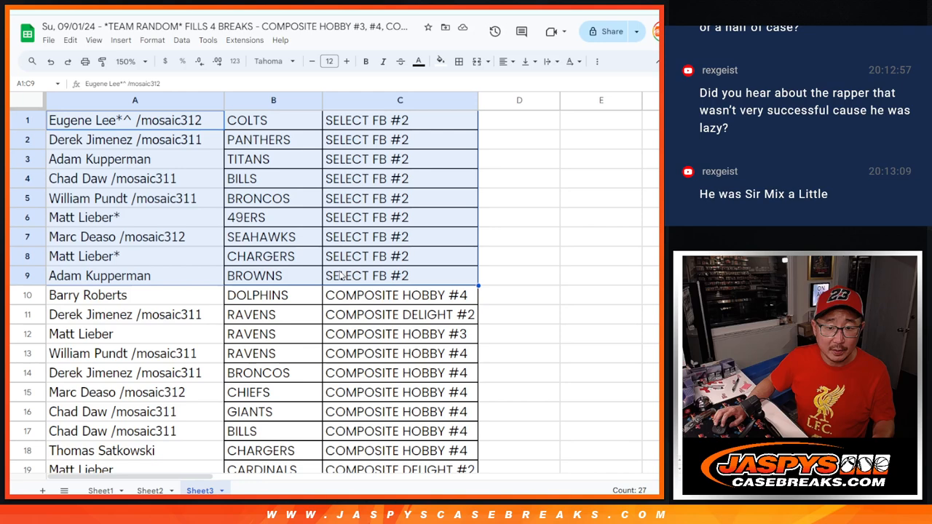
- Find 'delight' in the sheet to locate the eight COMPOSITE DELIGHT #2 rows
{"action": "key", "text": "ctrl+f"}
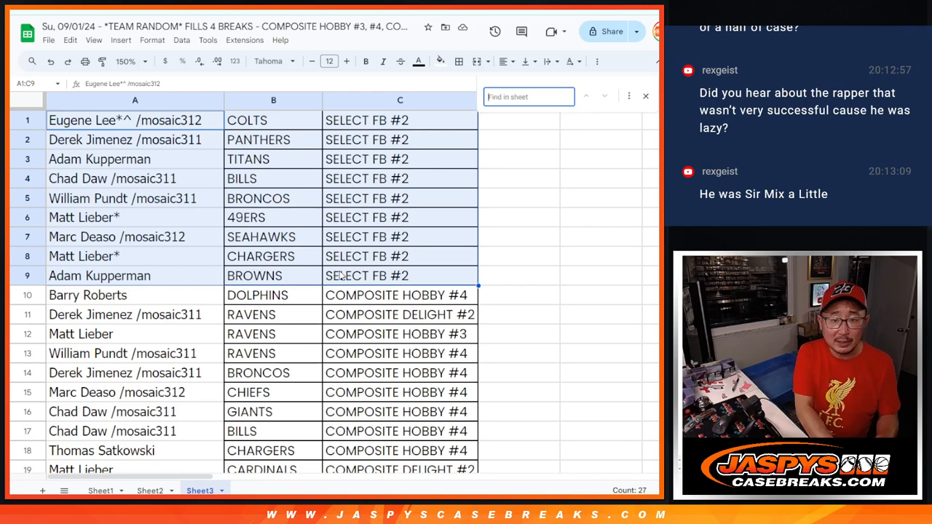
{"action": "type", "text": "delight"}
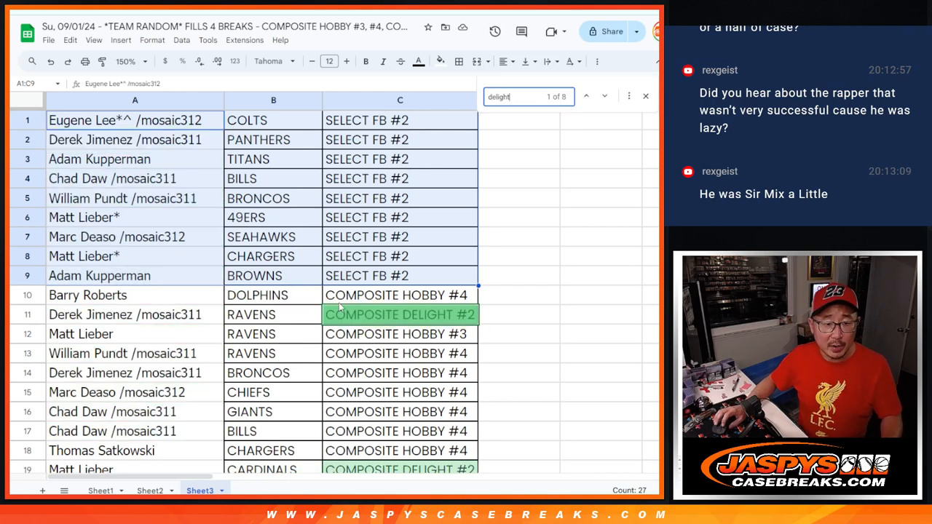
{"action": "scroll", "scroll_direction": "down", "scroll_amount": 3}
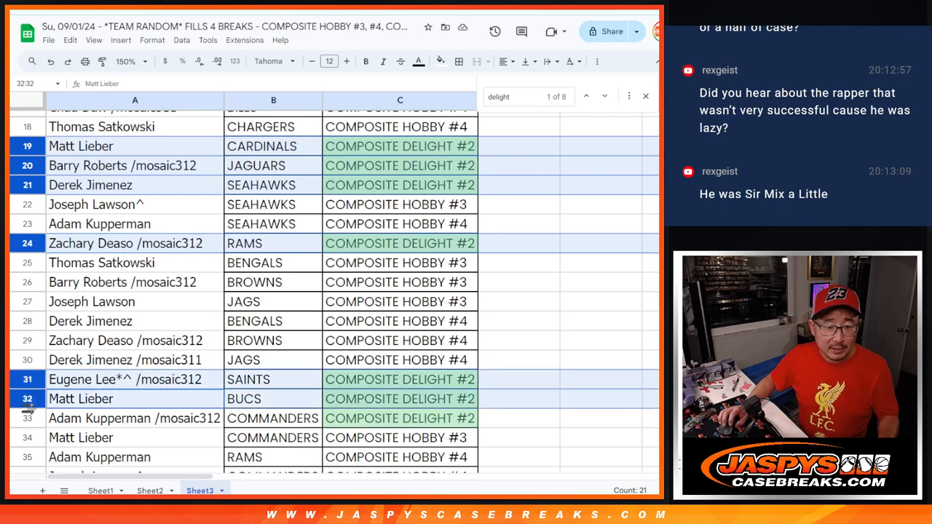
{"action": "scroll", "scroll_direction": "down", "scroll_amount": 3}
{"action": "type", "text": "hobby"}
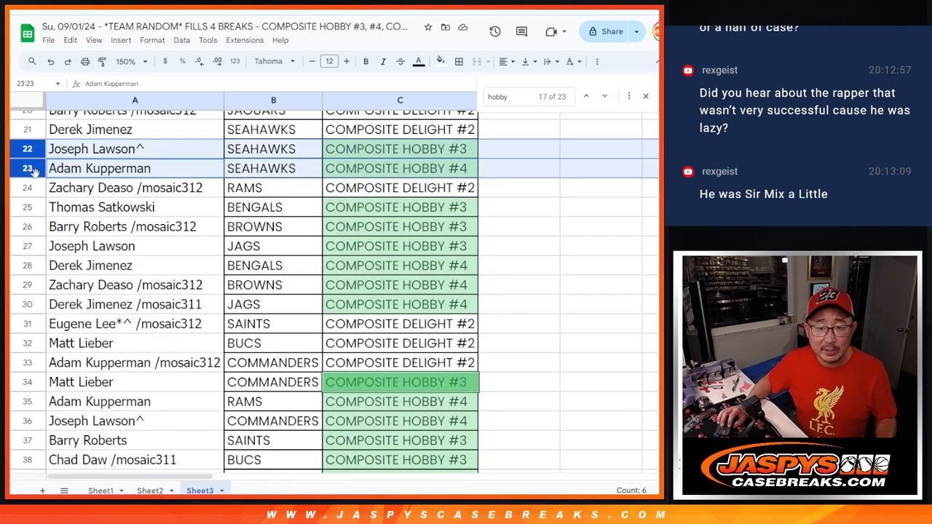
- Select the Composite Hobby rows 28-30, 35-40 by their row headers
{"action": "left_click", "coordinate": [102, 207]}
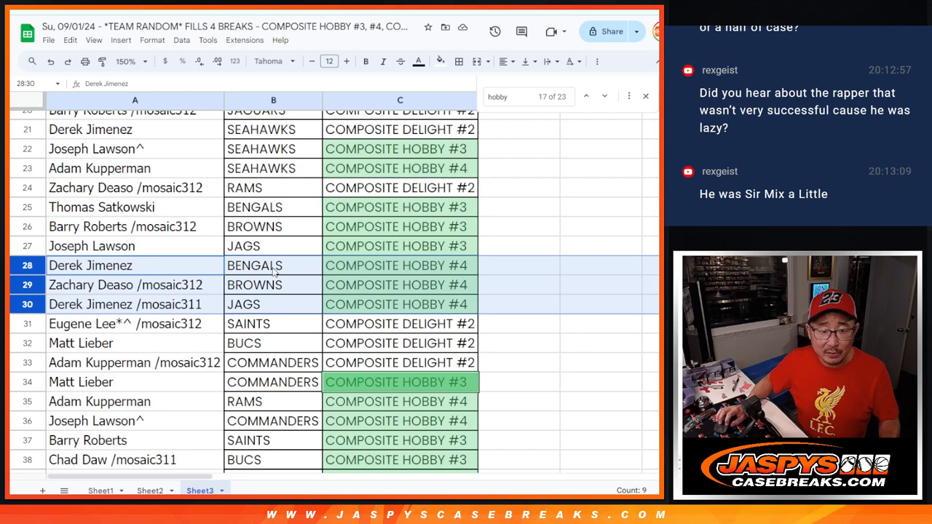
{"action": "mouse_move", "coordinate": [294, 282]}
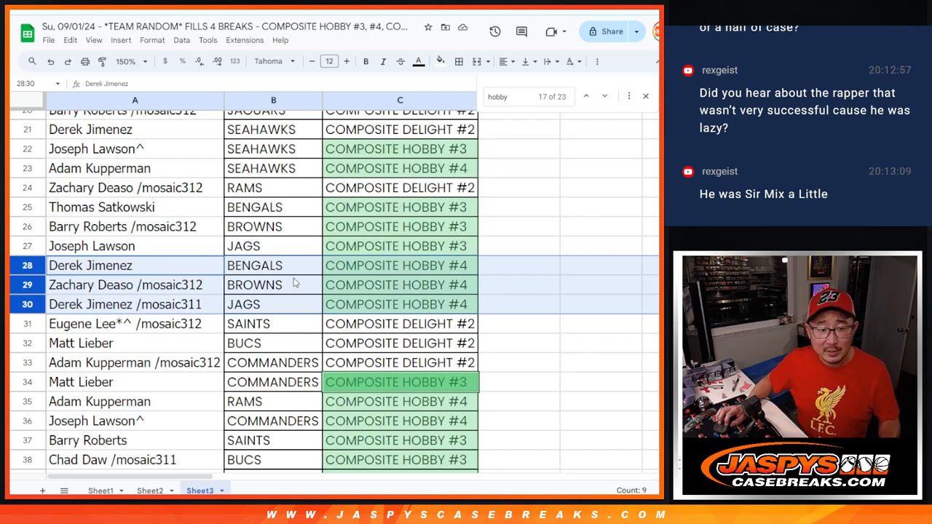
{"action": "scroll", "scroll_direction": "down", "scroll_amount": 3}
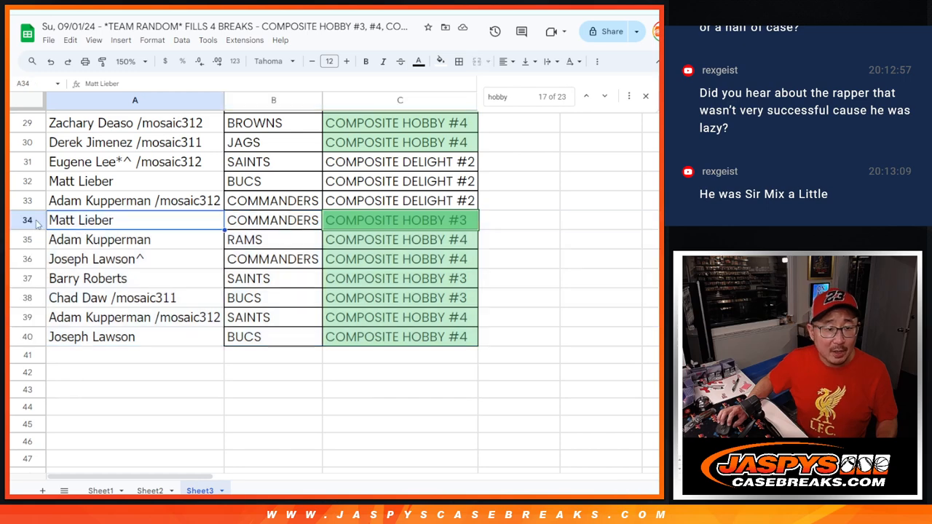
{"action": "left_click", "coordinate": [26, 220]}
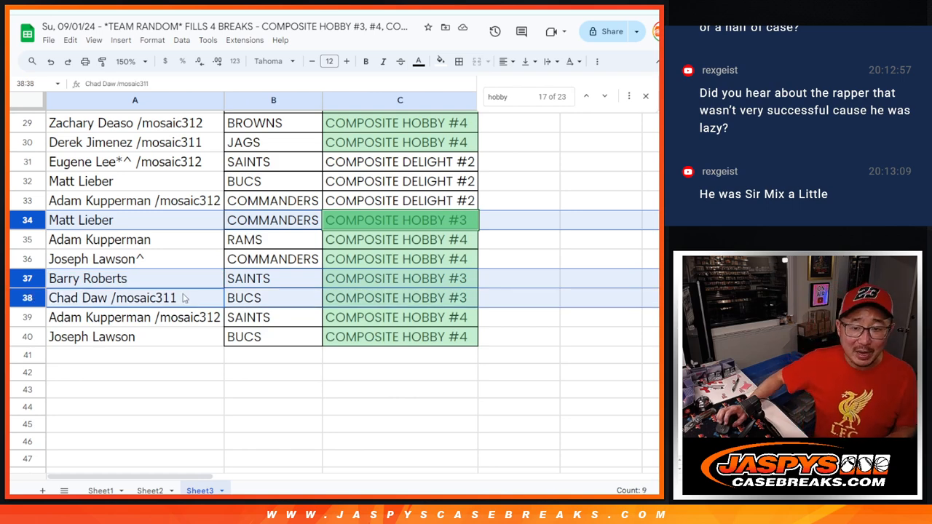
{"action": "left_click", "coordinate": [99, 238]}
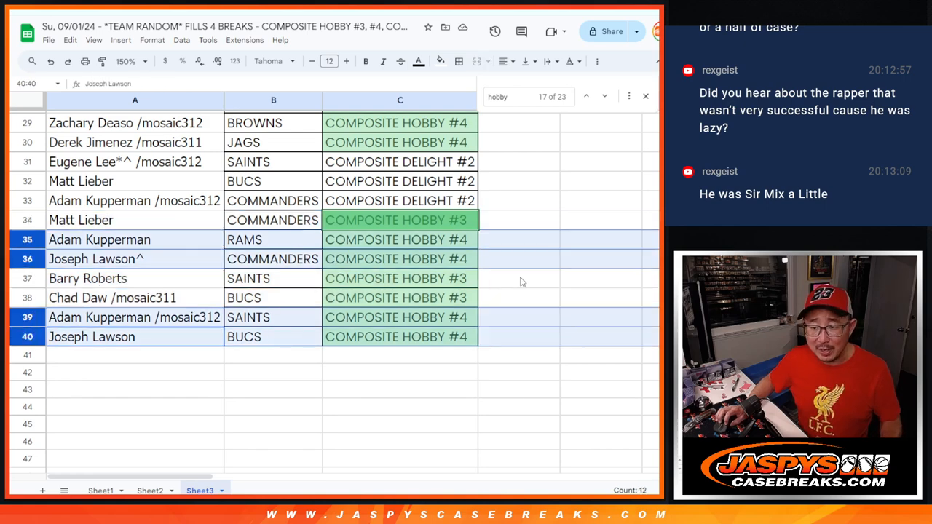
- Return the sheet zoom to 100% to see all 40 rows
{"action": "left_click", "coordinate": [519, 278]}
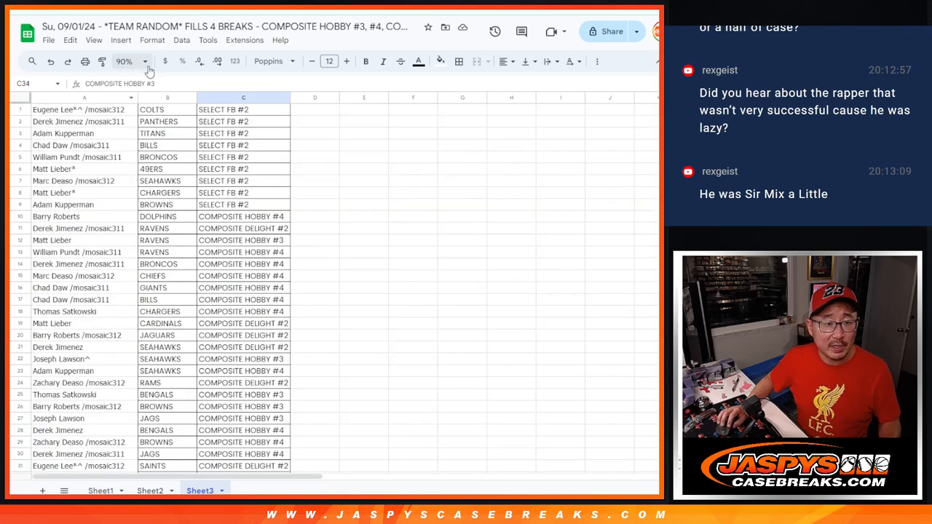
{"action": "left_click", "coordinate": [124, 61]}
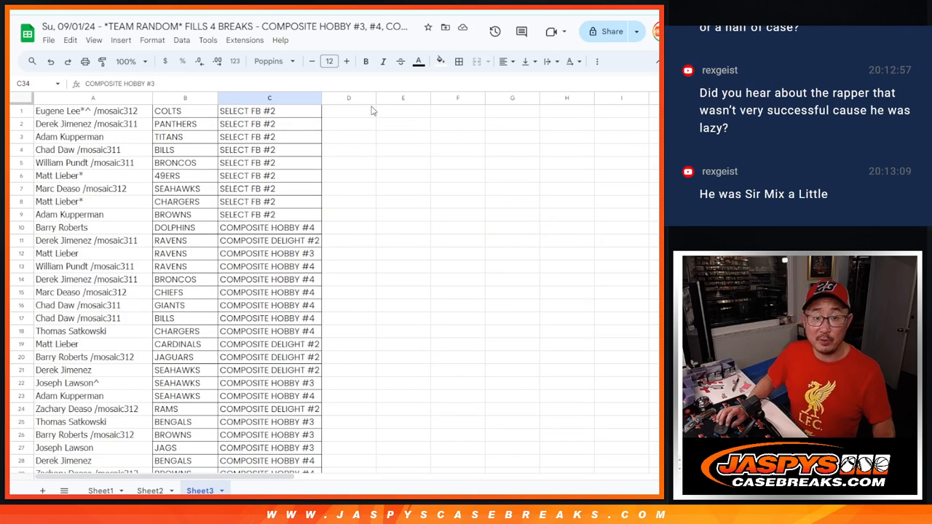